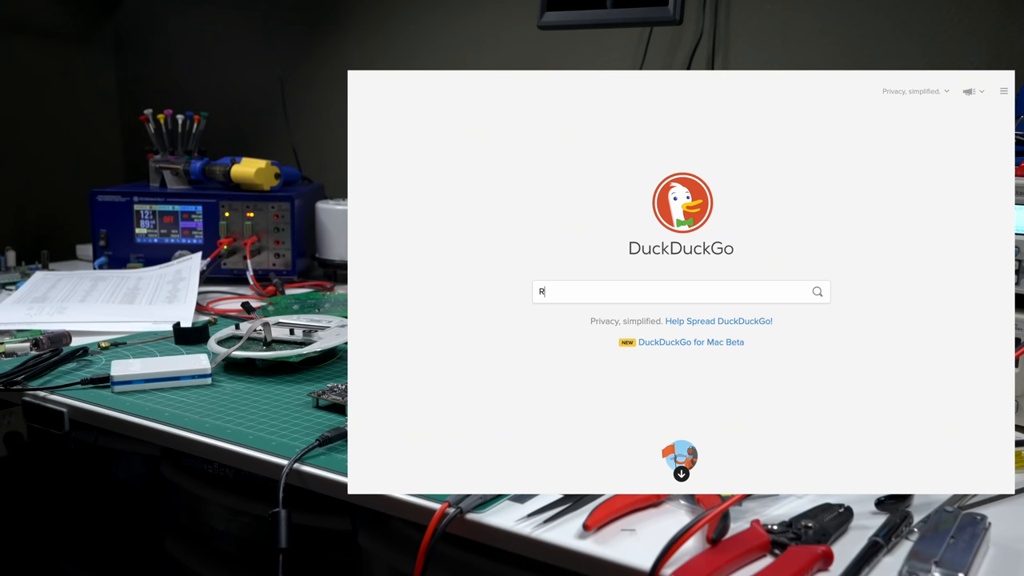
- Search DuckDuckGo for the FCC ID R7PEG1R1S6
{"action": "type", "text": "7PEG1R1S6"}
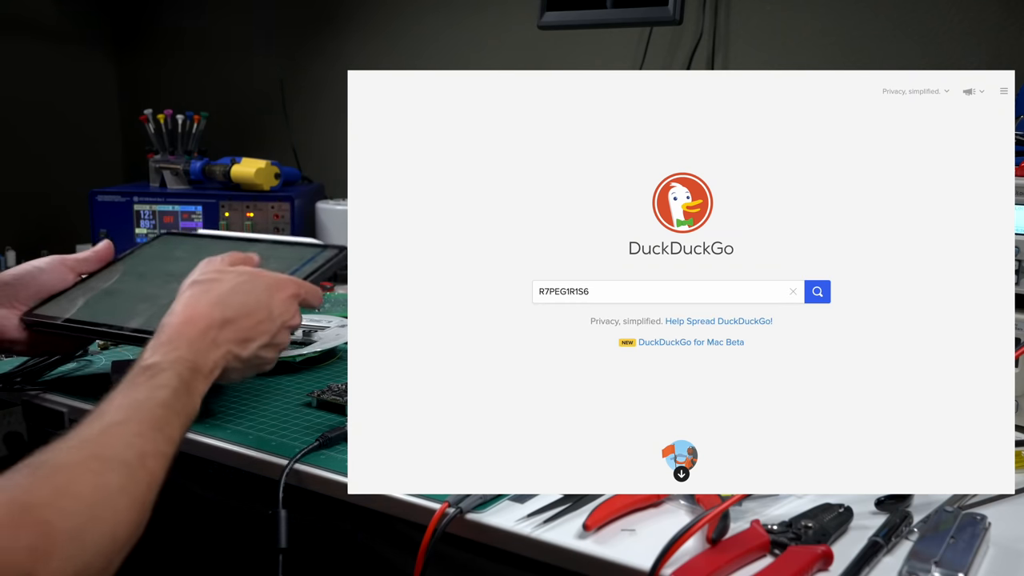
{"action": "left_click", "coordinate": [817, 291]}
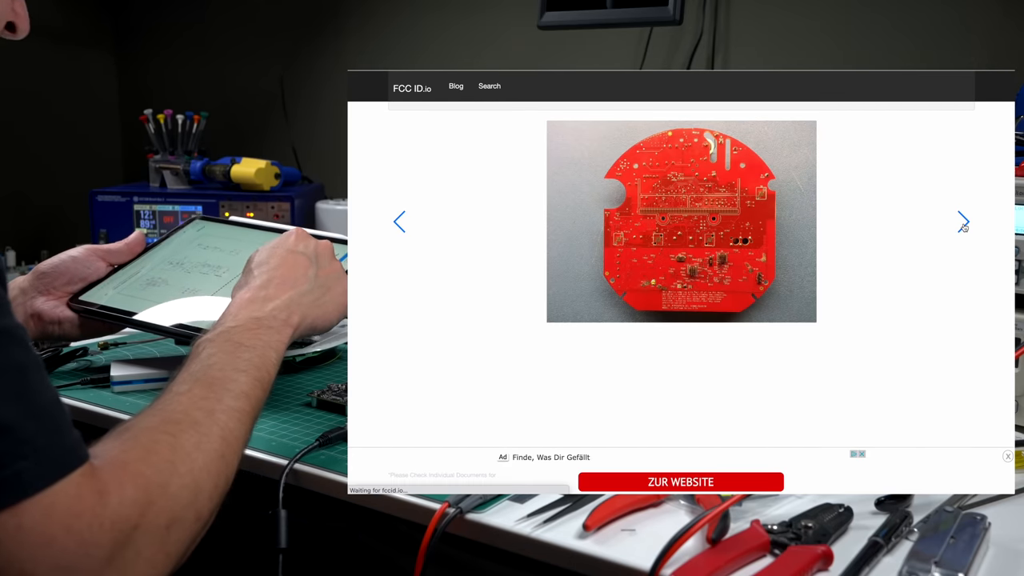
- Advance to the next internal photo of the red circuit board
{"action": "left_click", "coordinate": [964, 222]}
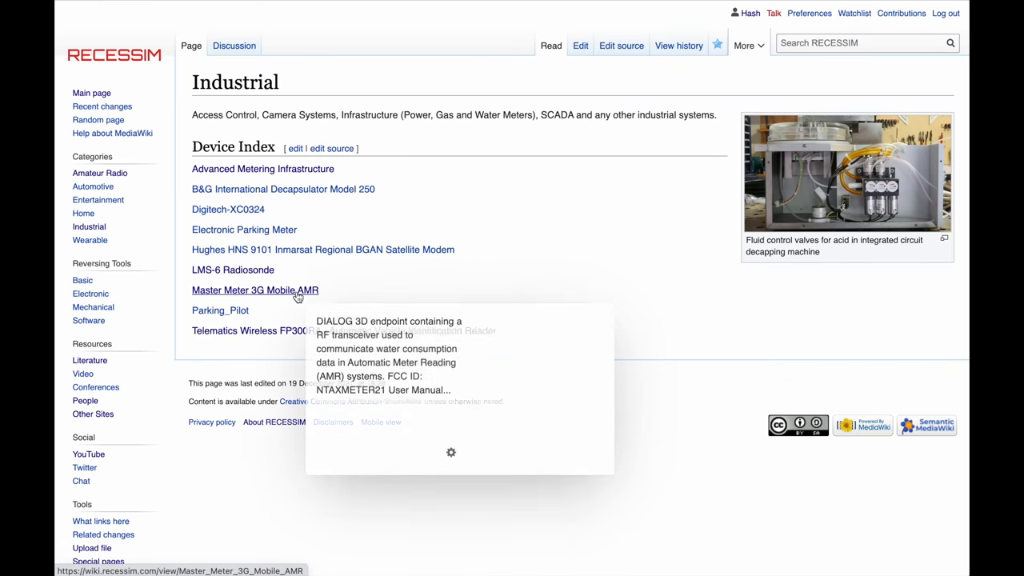
- Open the Master Meter 3G Mobile AMR wiki page and scroll through its teardown photos
{"action": "left_click", "coordinate": [255, 289]}
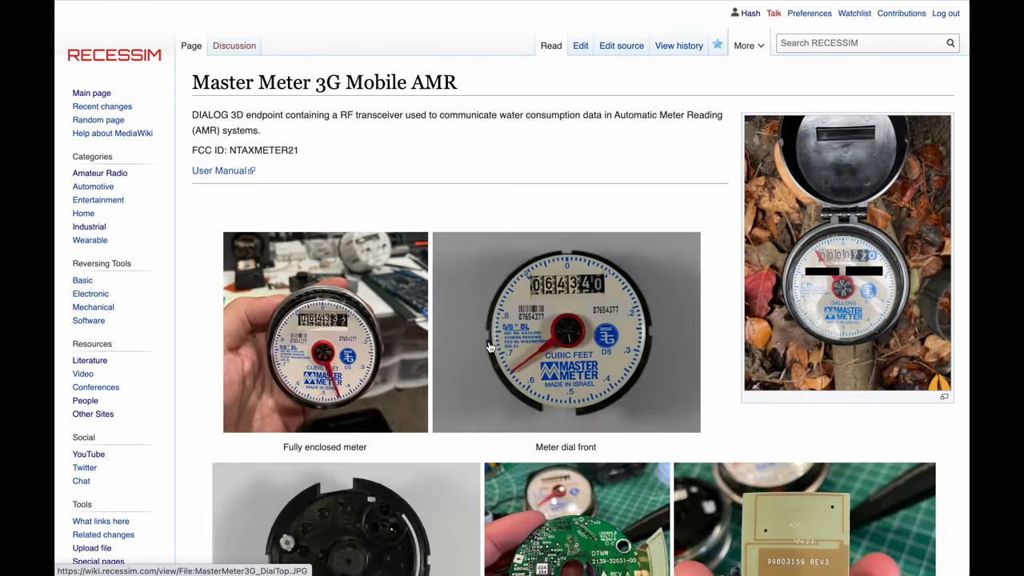
{"action": "scroll", "scroll_direction": "down", "scroll_amount": 3}
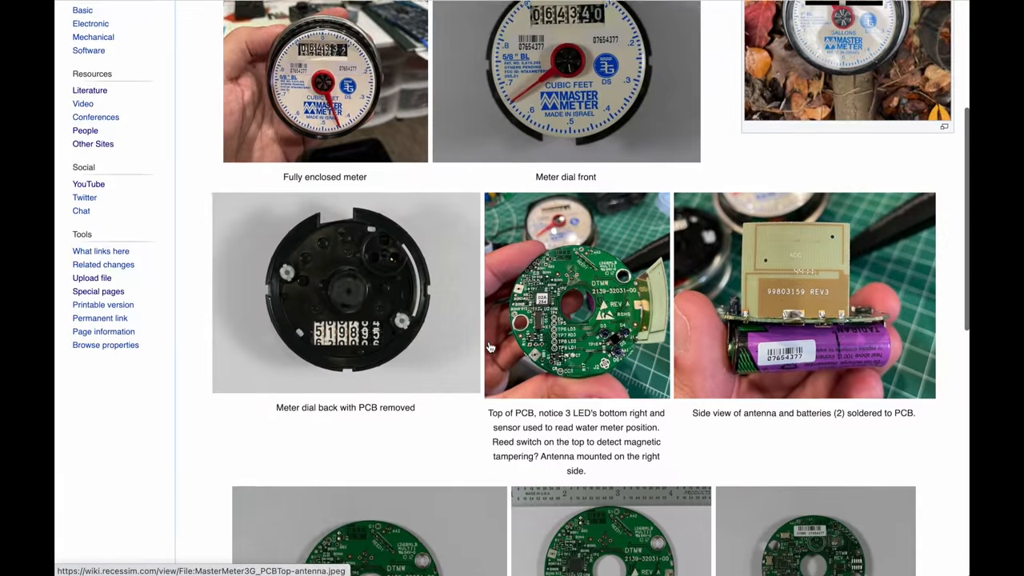
{"action": "scroll", "scroll_direction": "down", "scroll_amount": 3}
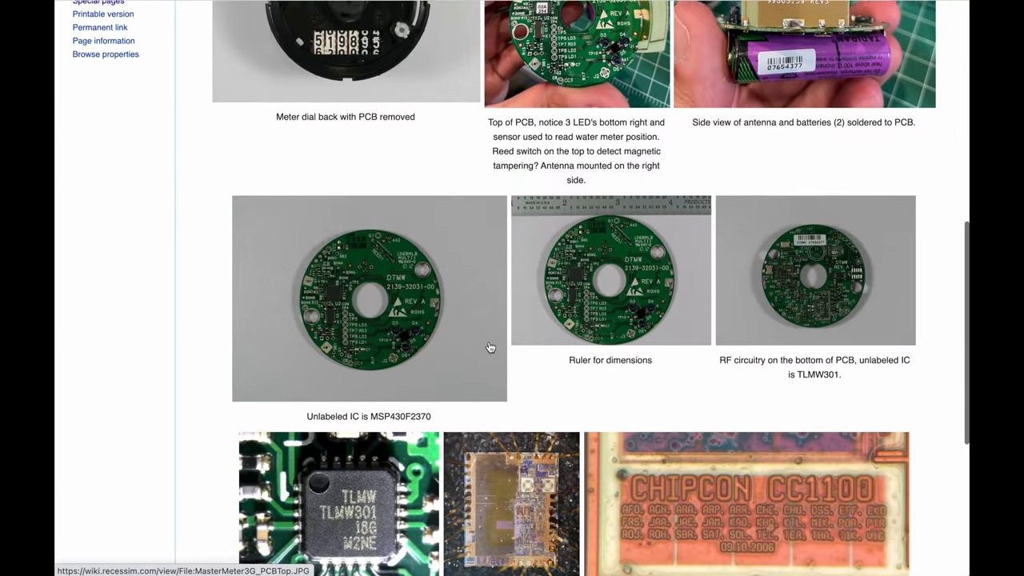
{"action": "scroll", "scroll_direction": "down", "scroll_amount": 3}
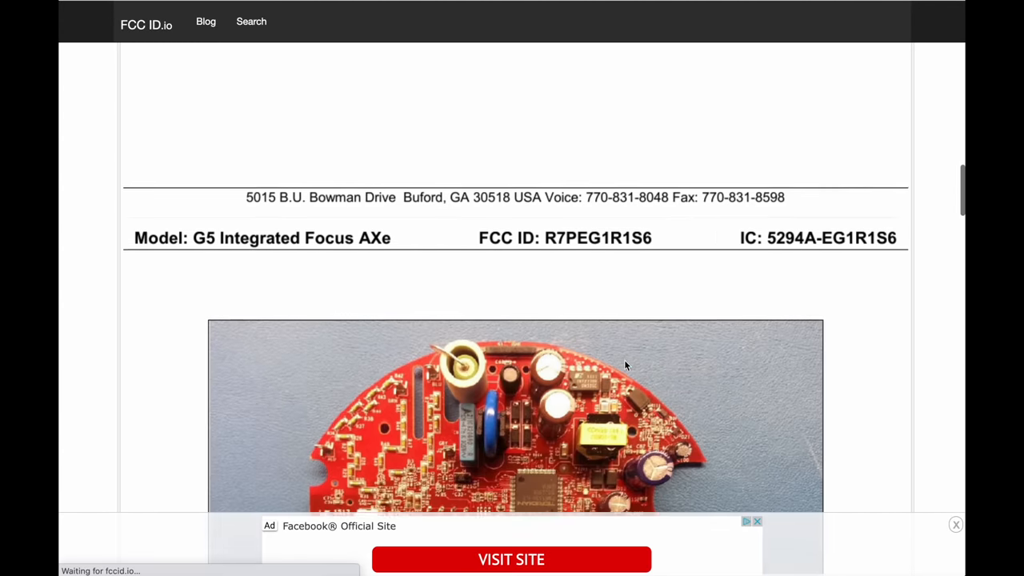
- Scroll the G5 Integrated Focus AXe internal photos exhibit to the model header and first board photo
{"action": "scroll", "scroll_direction": "down", "scroll_amount": 3}
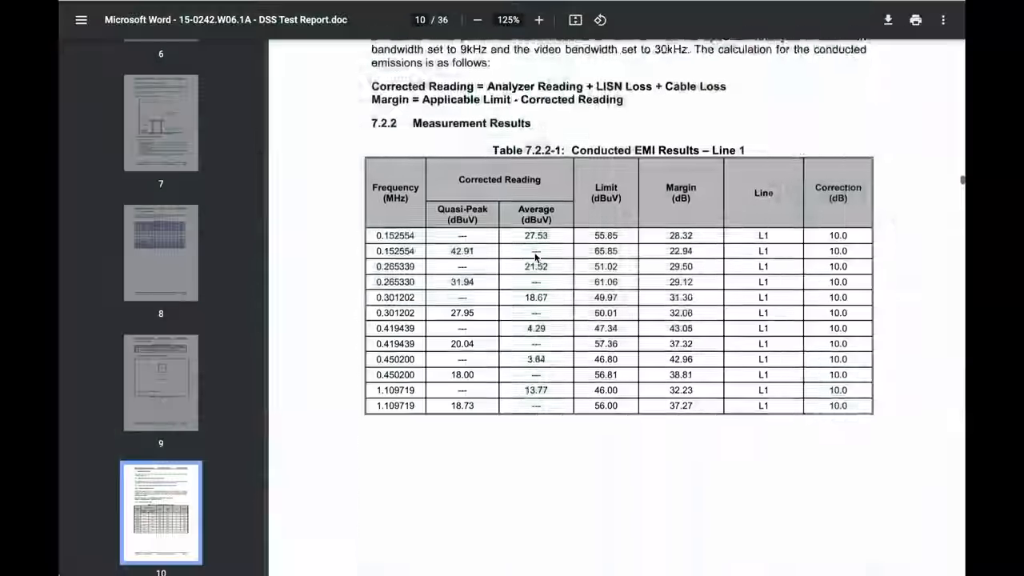
- Scroll the DSS test report from conducted EMI results on page 10 to hopping channels on page 15
{"action": "scroll", "scroll_direction": "down", "scroll_amount": 3}
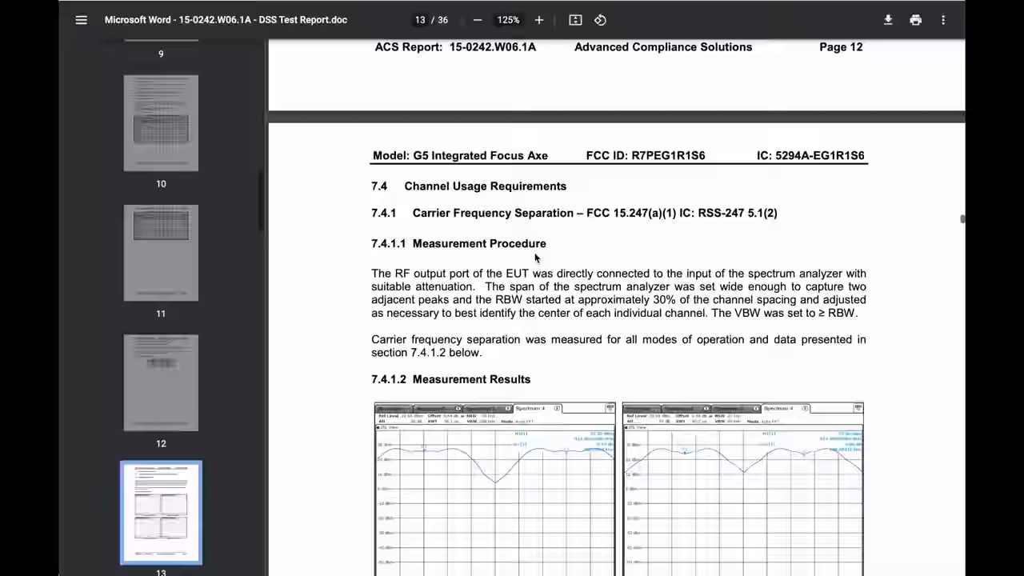
{"action": "scroll", "scroll_direction": "down", "scroll_amount": 3}
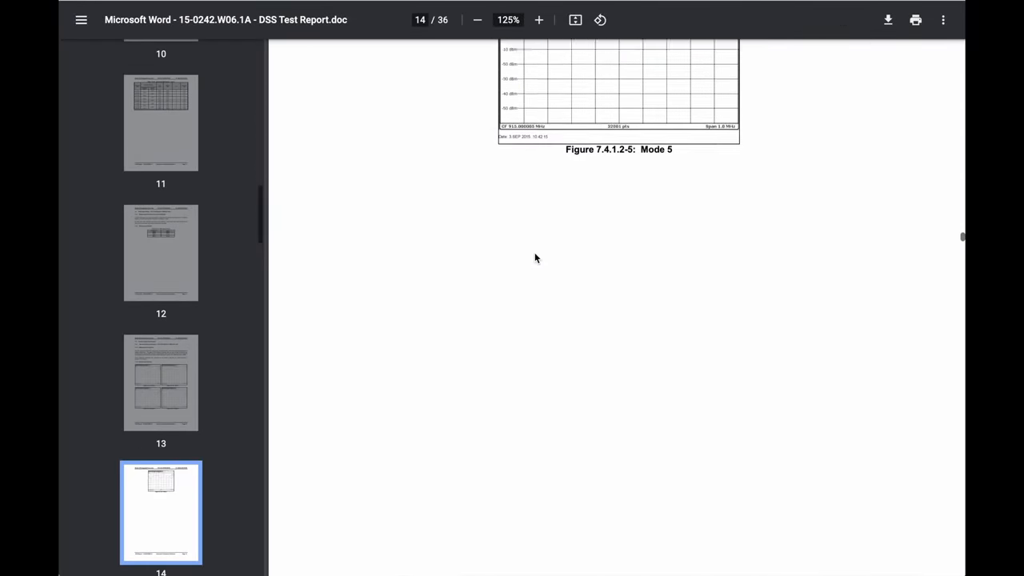
{"action": "scroll", "scroll_direction": "down", "scroll_amount": 3}
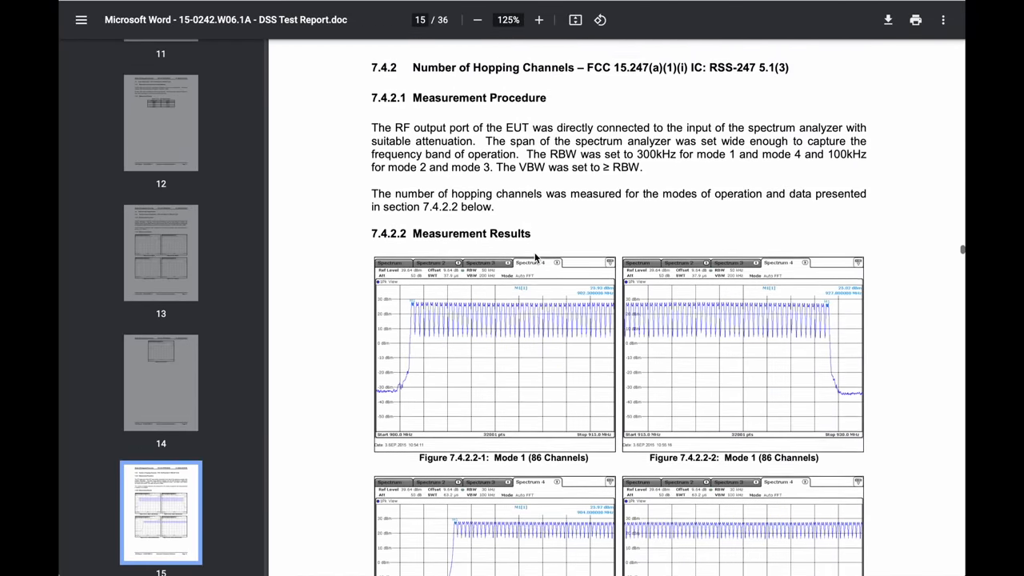